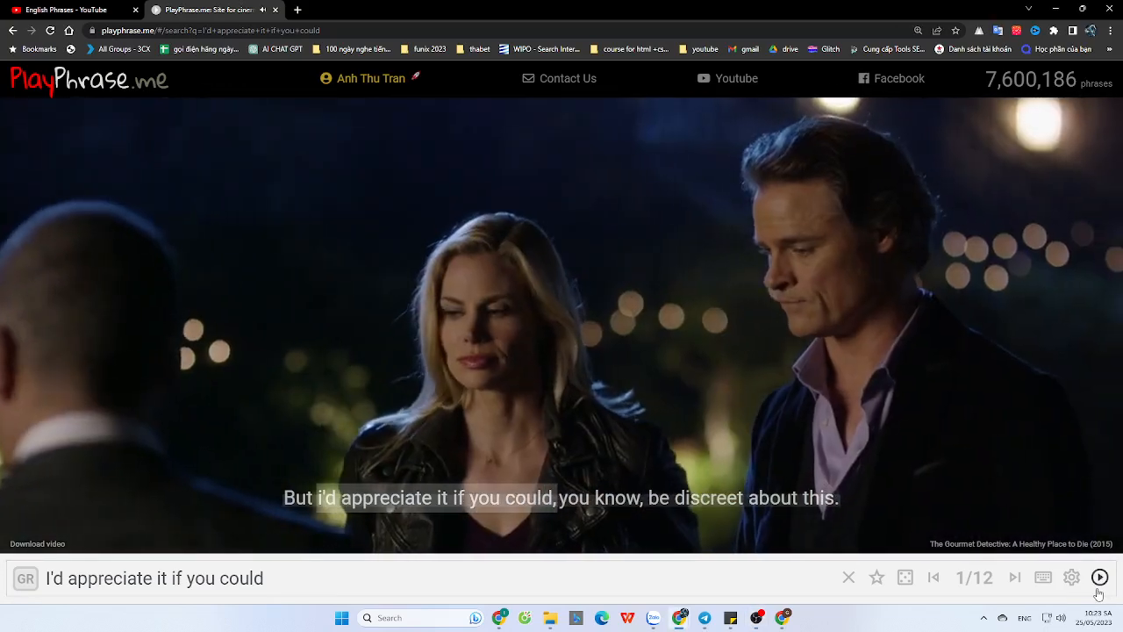
Advance through clips of "I'd appreciate it if you could" to clip 6/12, The Pastor and the Pro.
left_click(1014, 577)
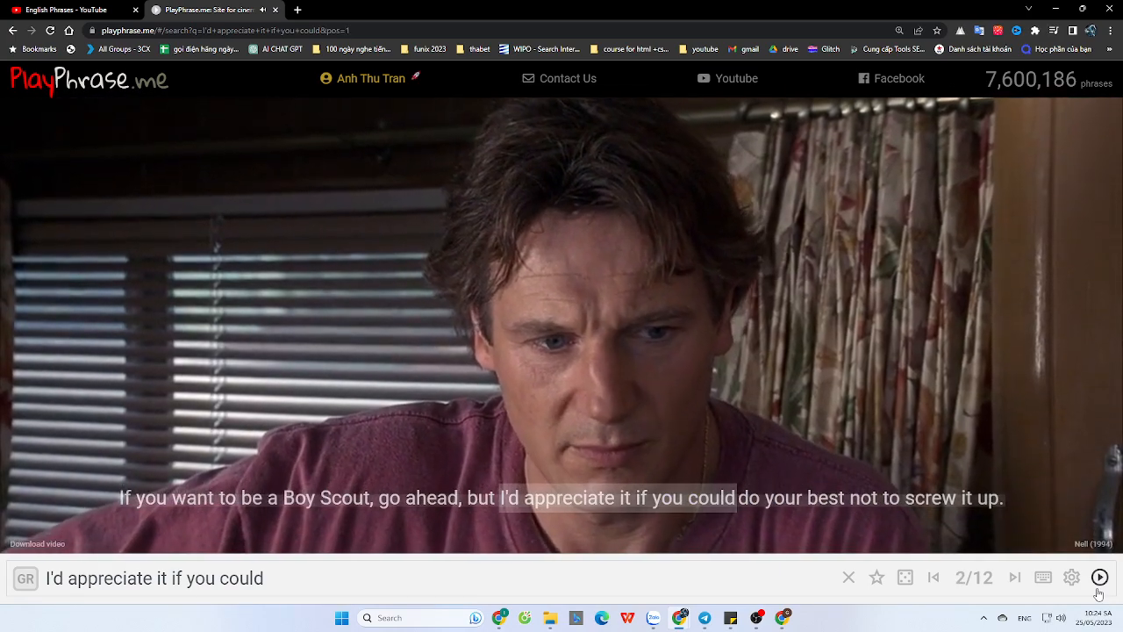
left_click(1015, 578)
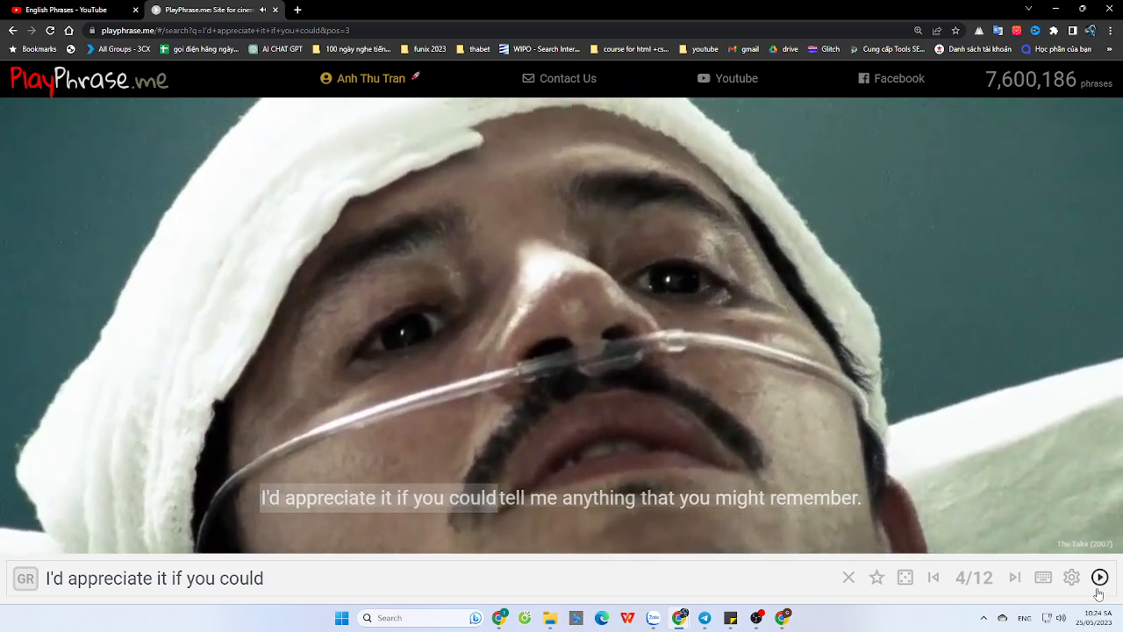
left_click(1015, 577)
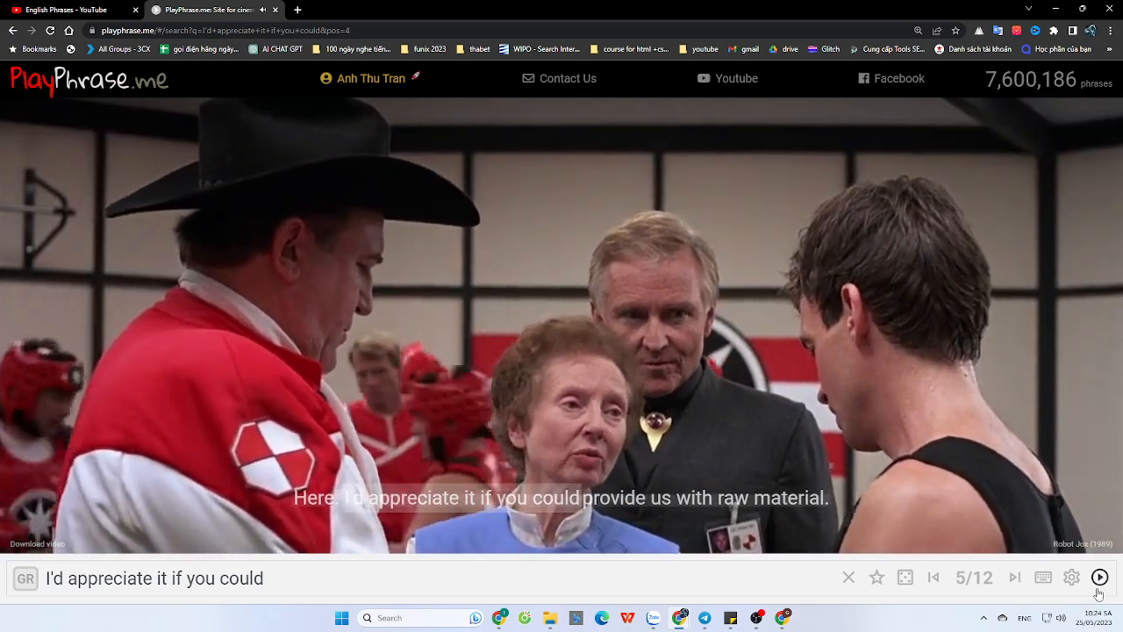
left_click(1014, 578)
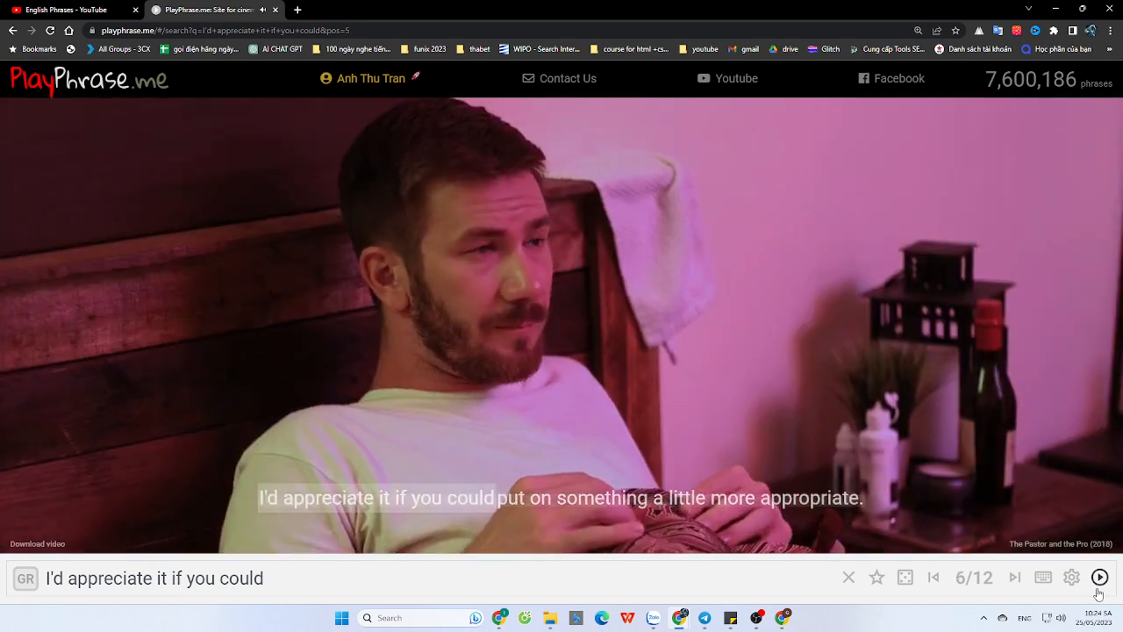
Step from clip 7/12 to the final clip 12/12, from White Sands (1992).
left_click(1015, 577)
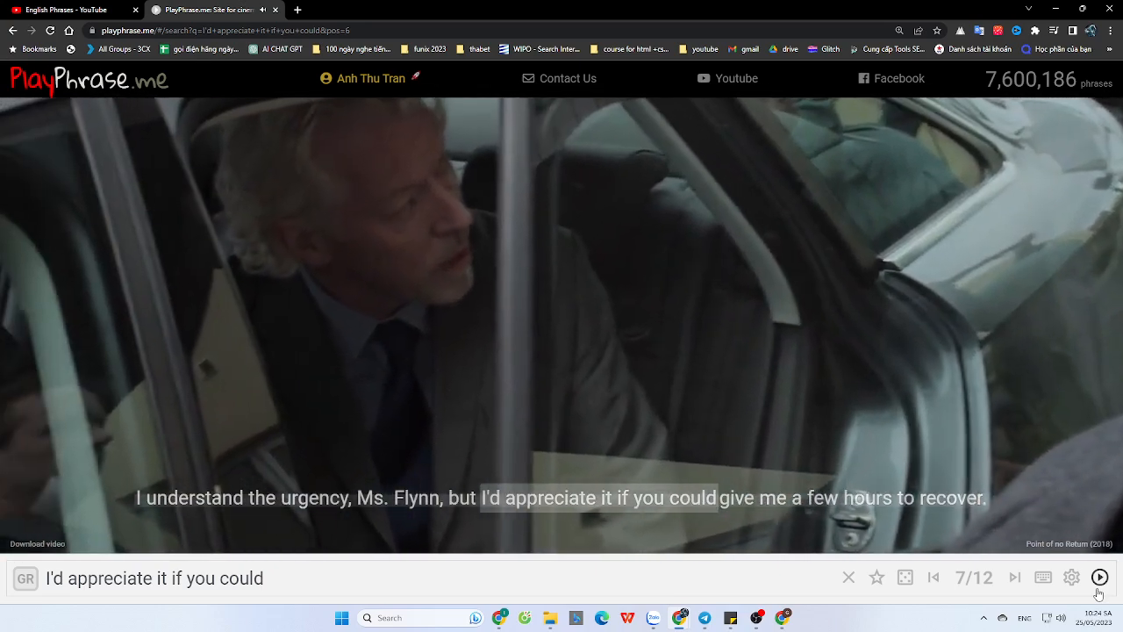
left_click(1015, 577)
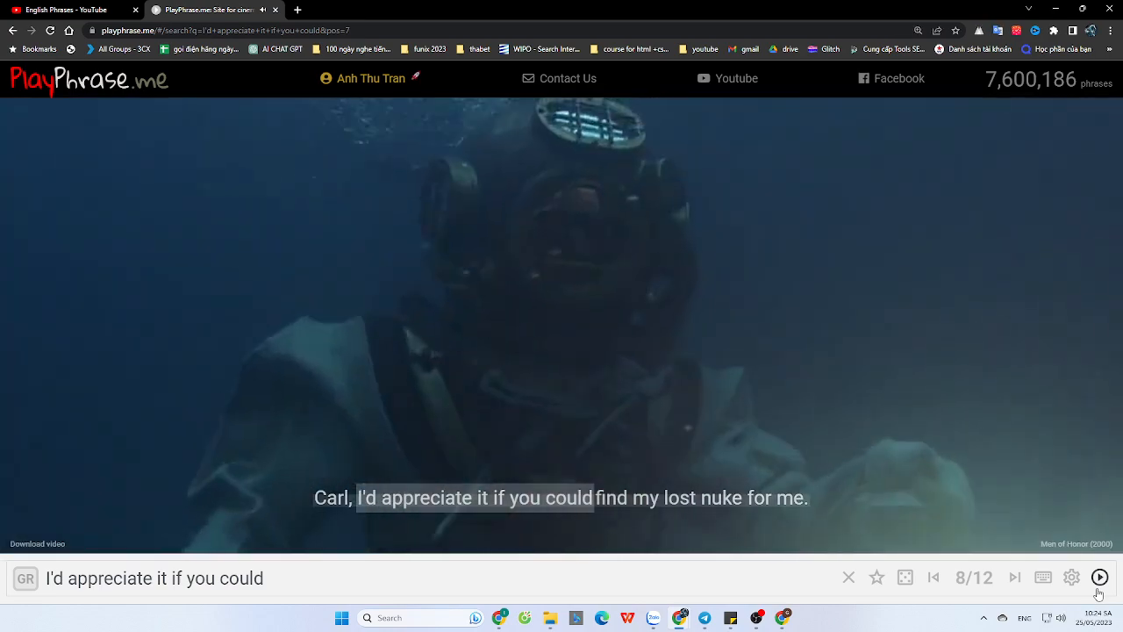
left_click(1015, 577)
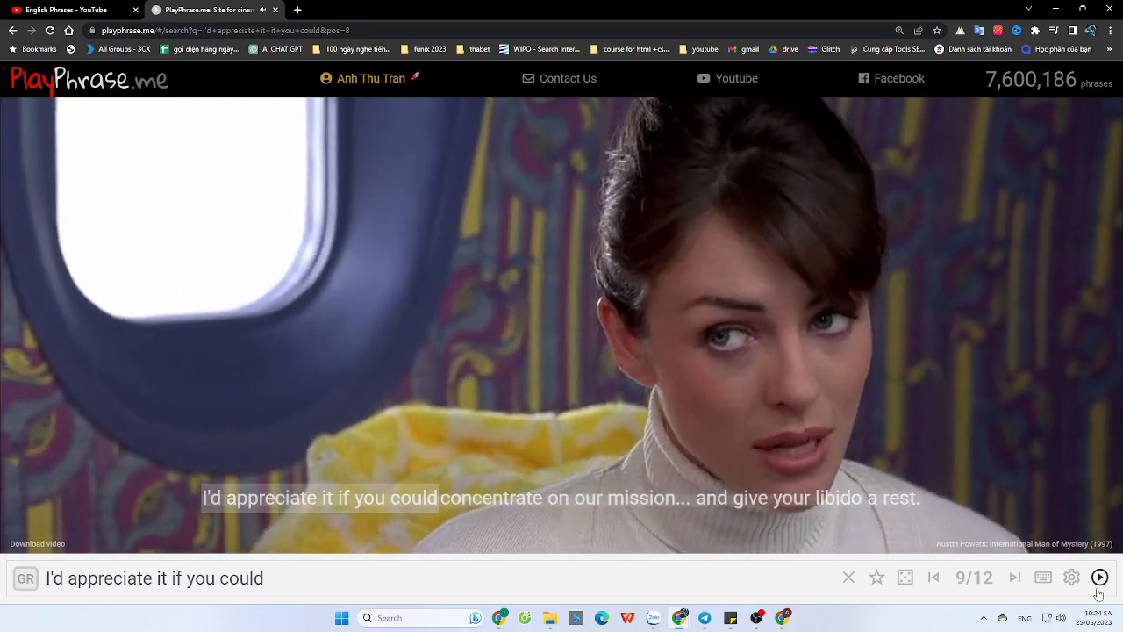
left_click(1015, 578)
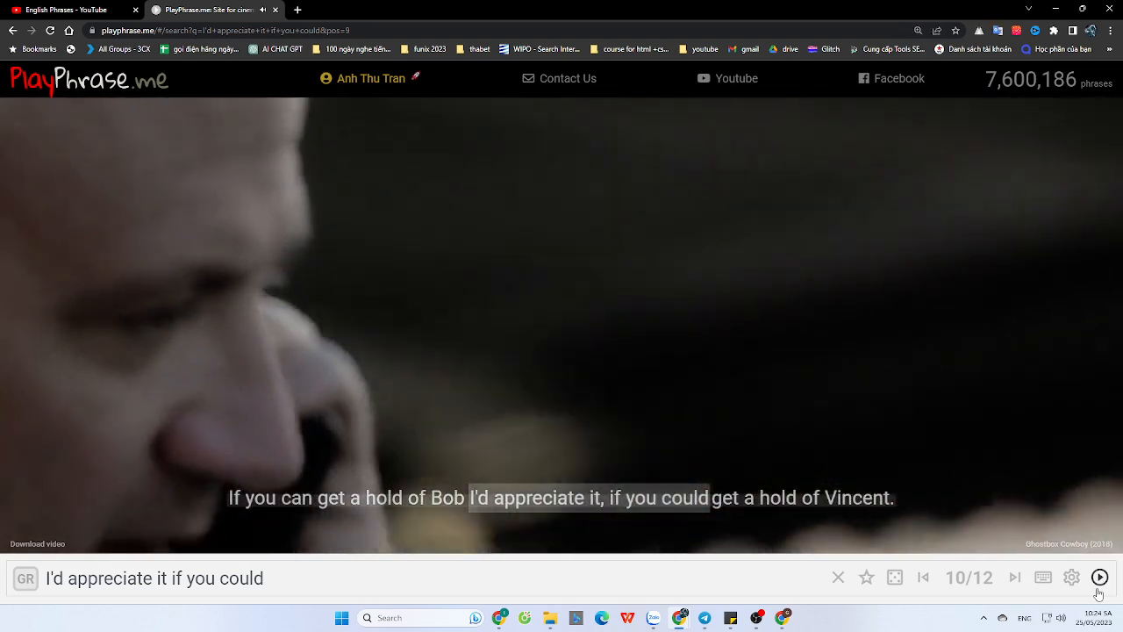
left_click(1015, 578)
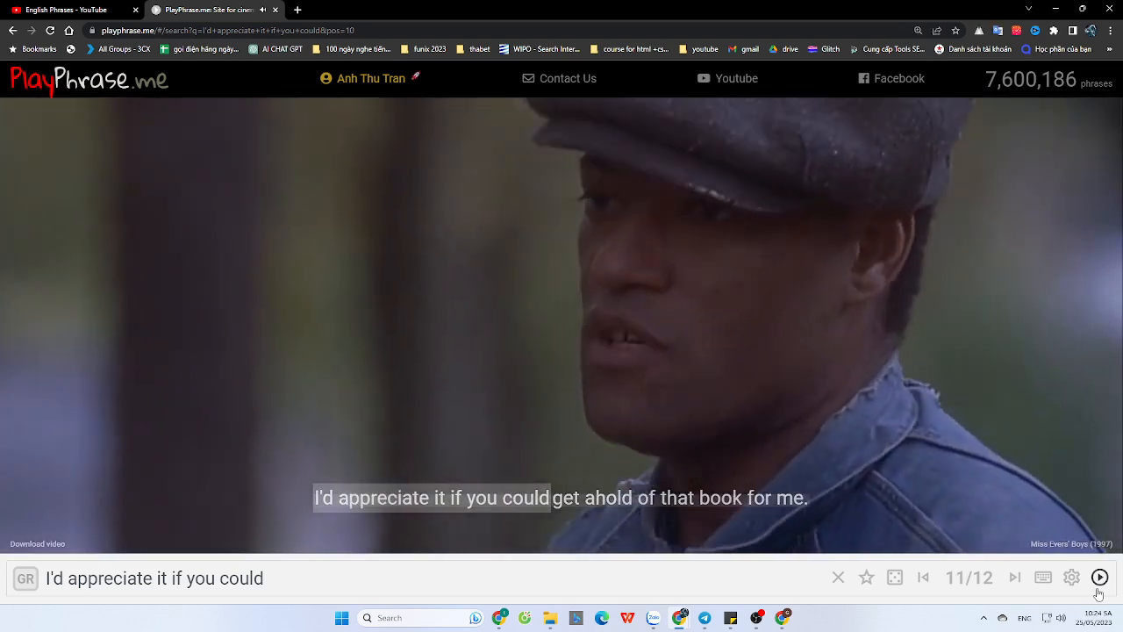
left_click(1014, 577)
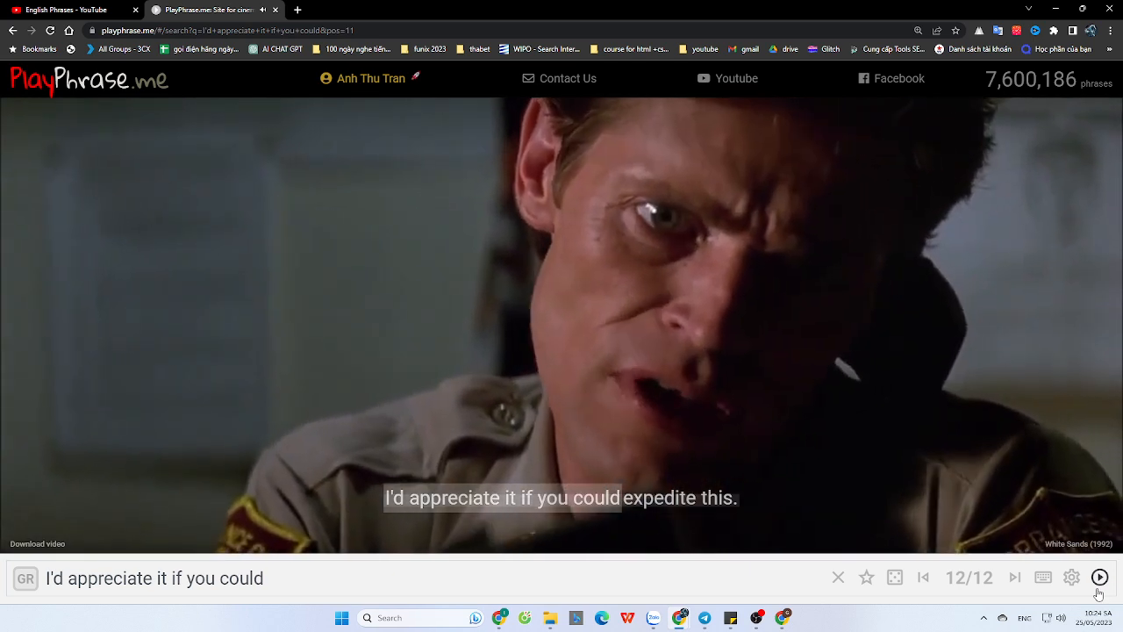